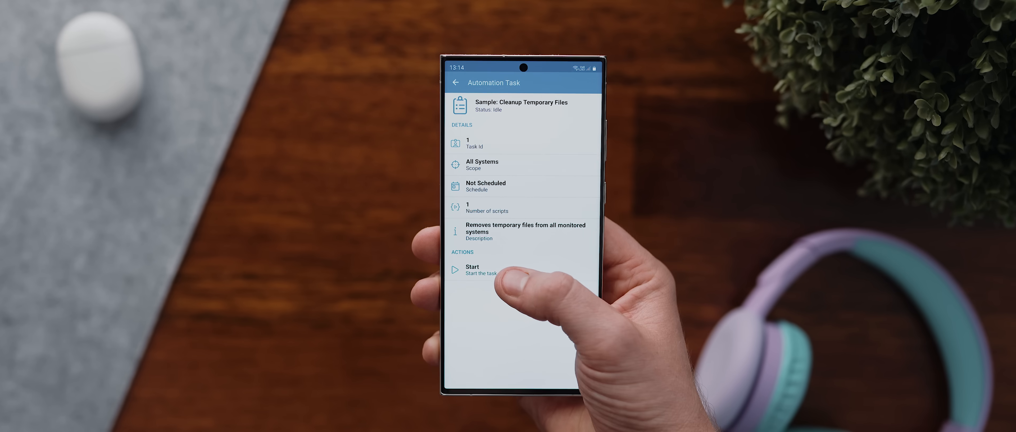
- Start the 'Sample: Cleanup Temporary Files' task so the start confirmation prompt appears
left_click(472, 270)
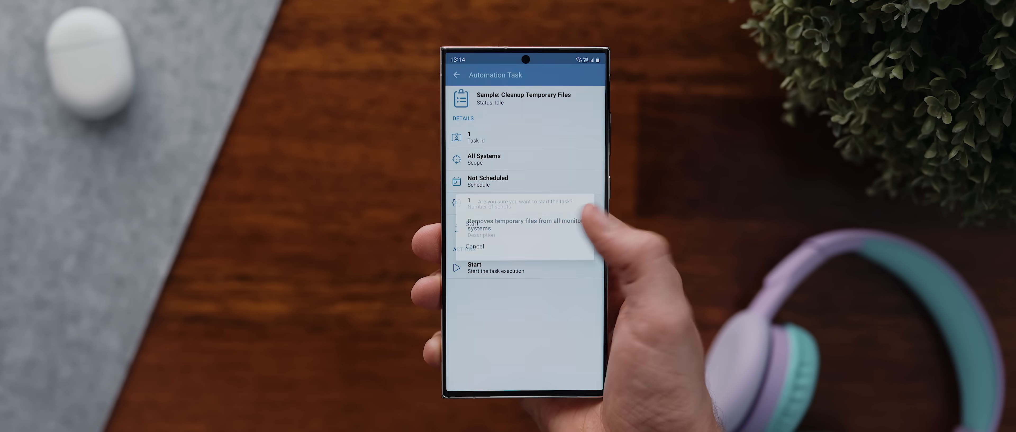